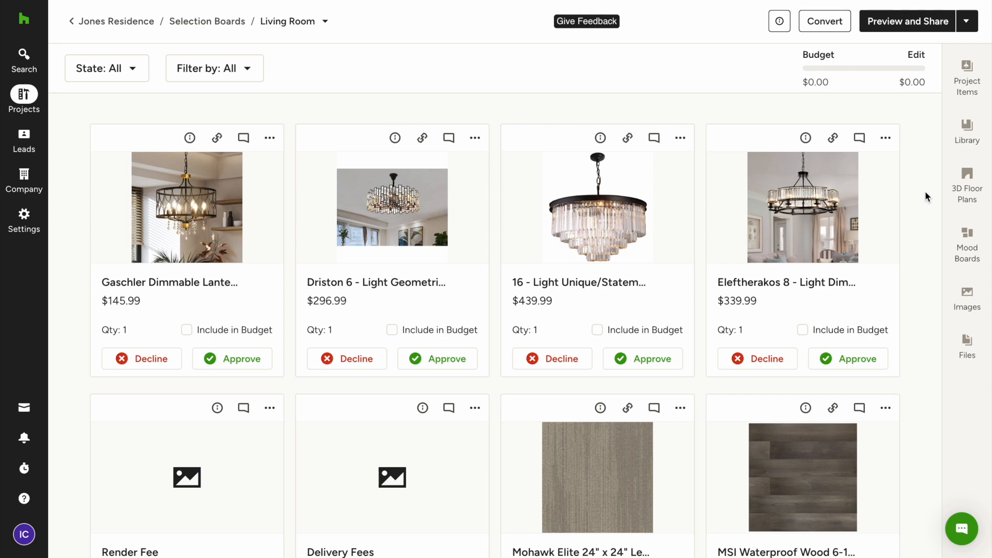
Select the four chandelier items and bring up the bulk Actions list for them.
left_click(109, 138)
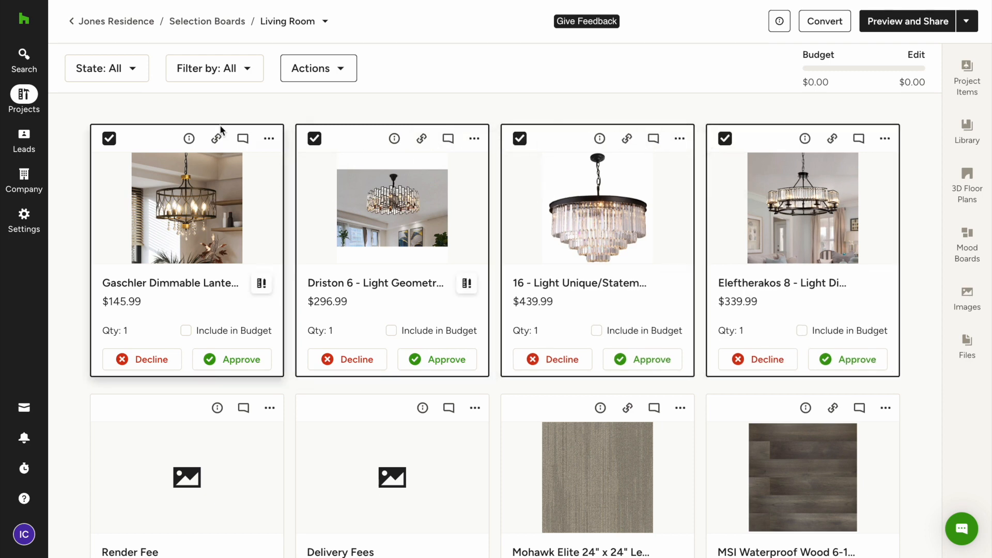
left_click(317, 69)
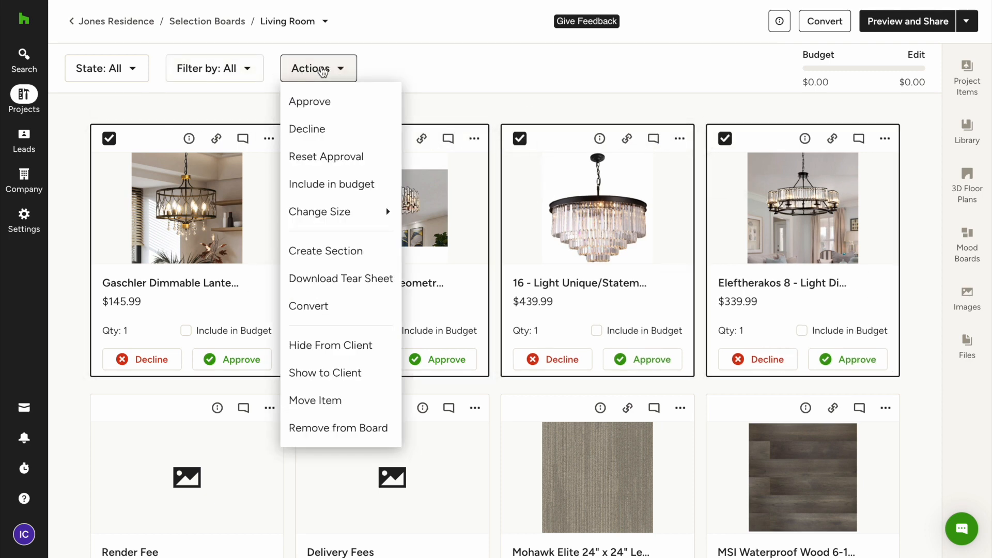
mouse_move(325, 250)
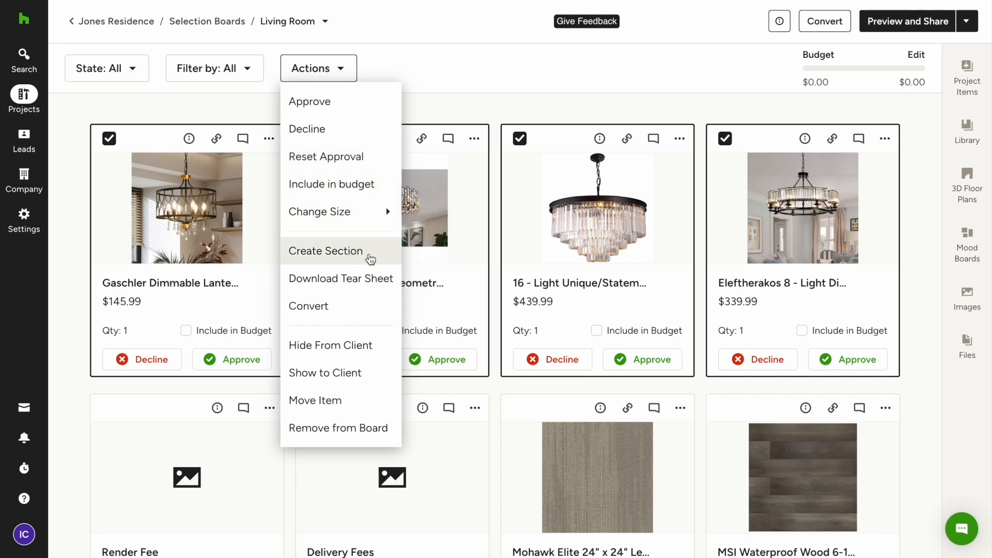
Group the four selected chandeliers into a new section via Create Section.
left_click(326, 250)
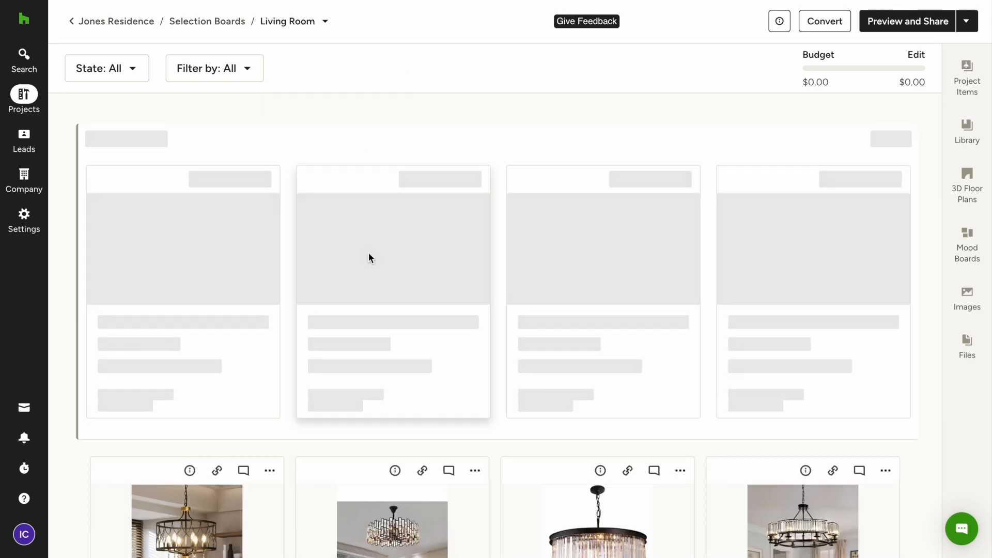
scroll("down", 3)
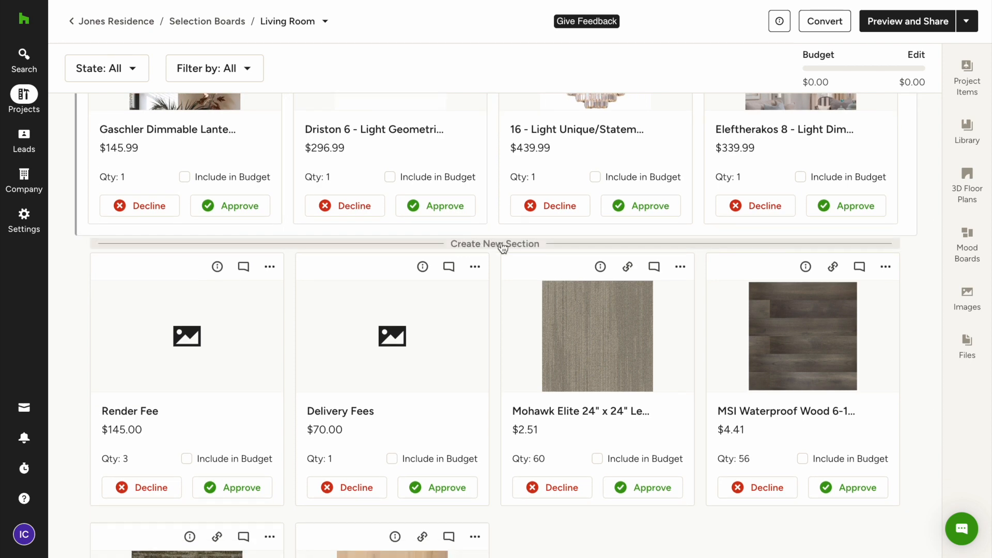
scroll("down", 3)
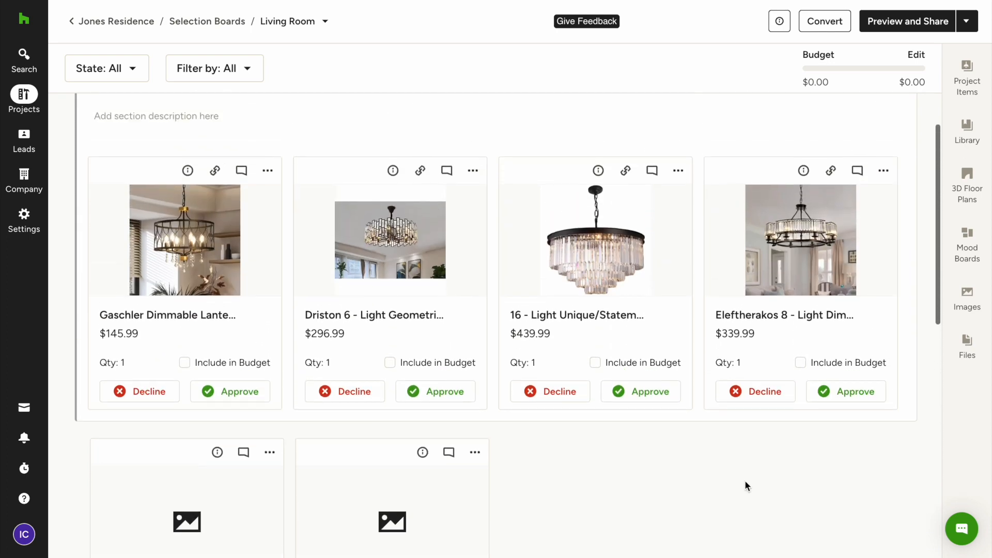
Describe the Lighting section as "Please choose your favorite chandelier".
left_click(966, 74)
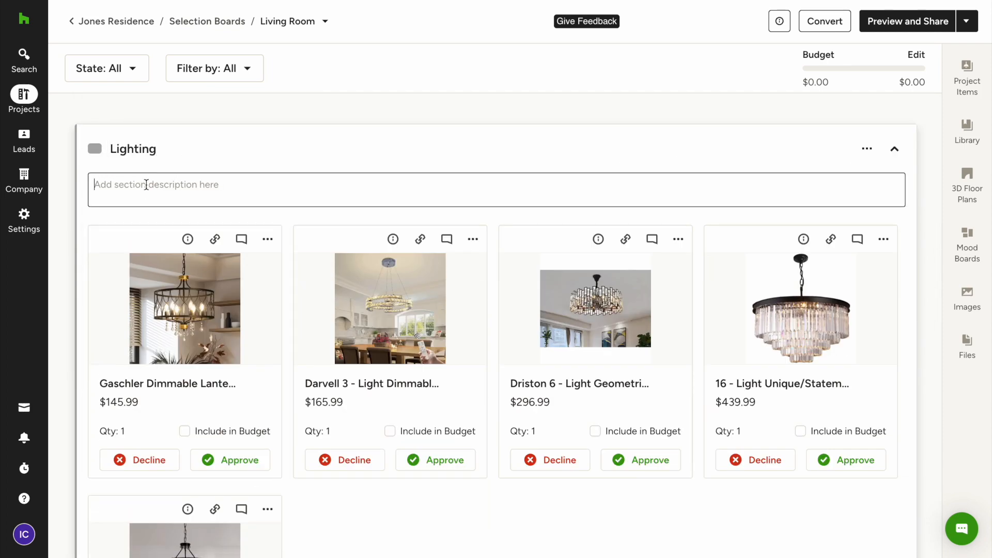
type("Please choose your favorite")
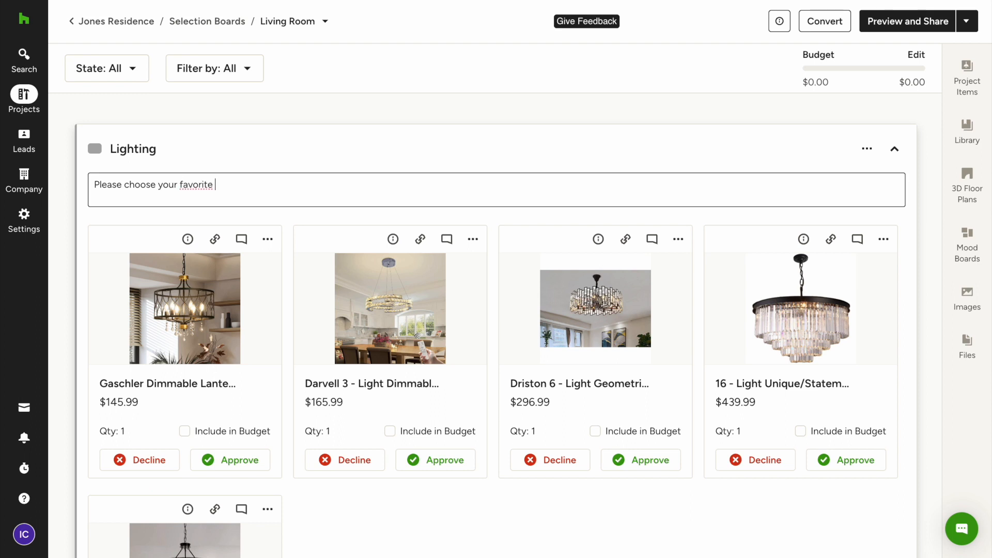
type("chandelier")
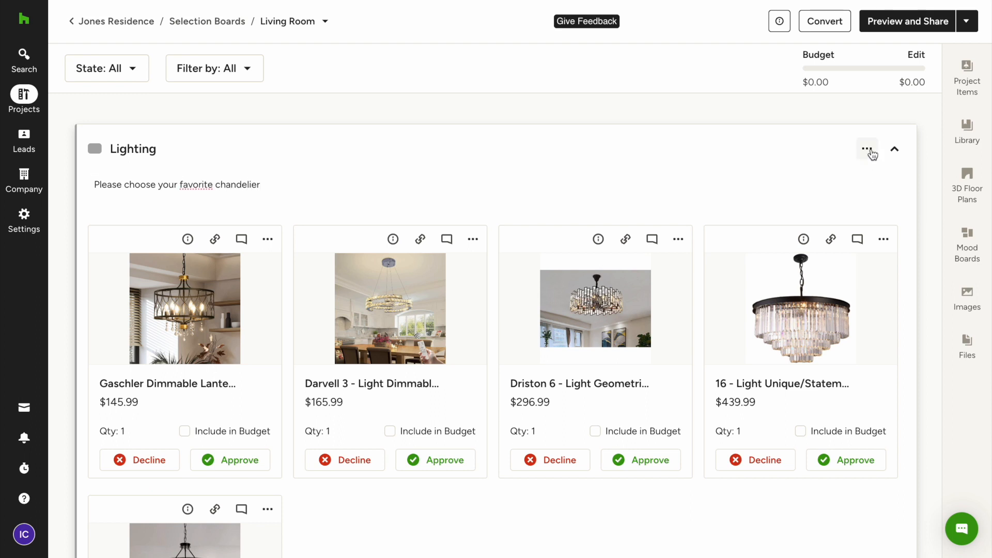
Give the Lighting section a pink color label from its options menu.
left_click(867, 149)
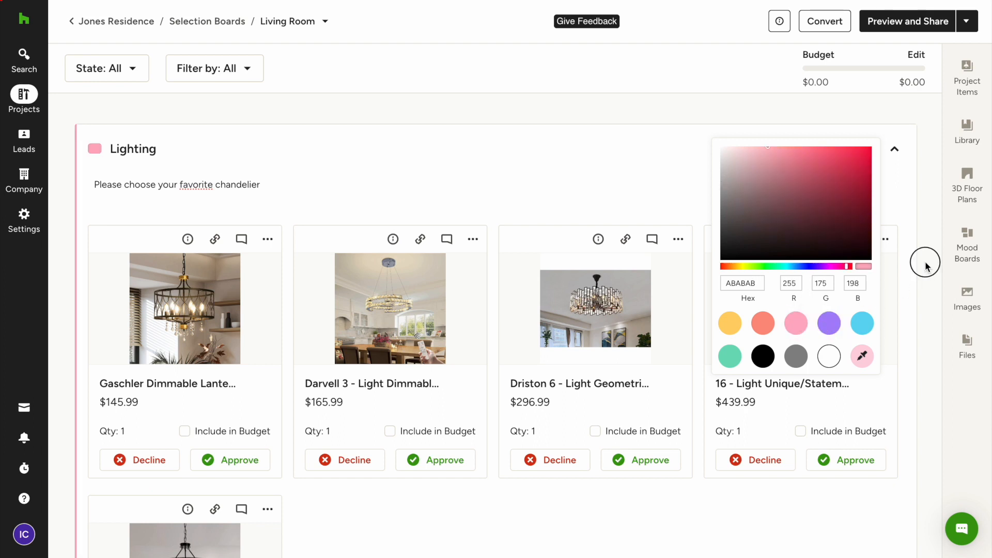
left_click(867, 149)
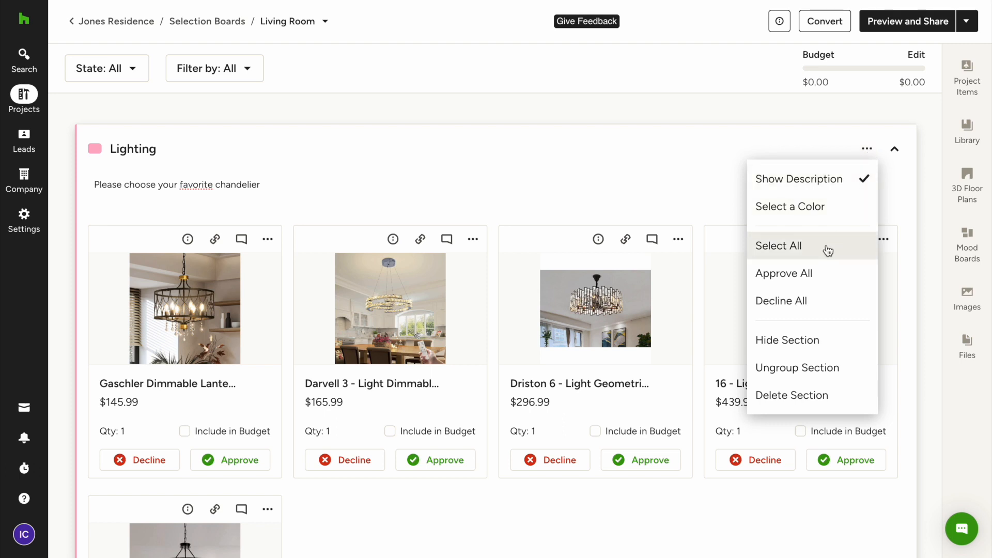
mouse_move(825, 277)
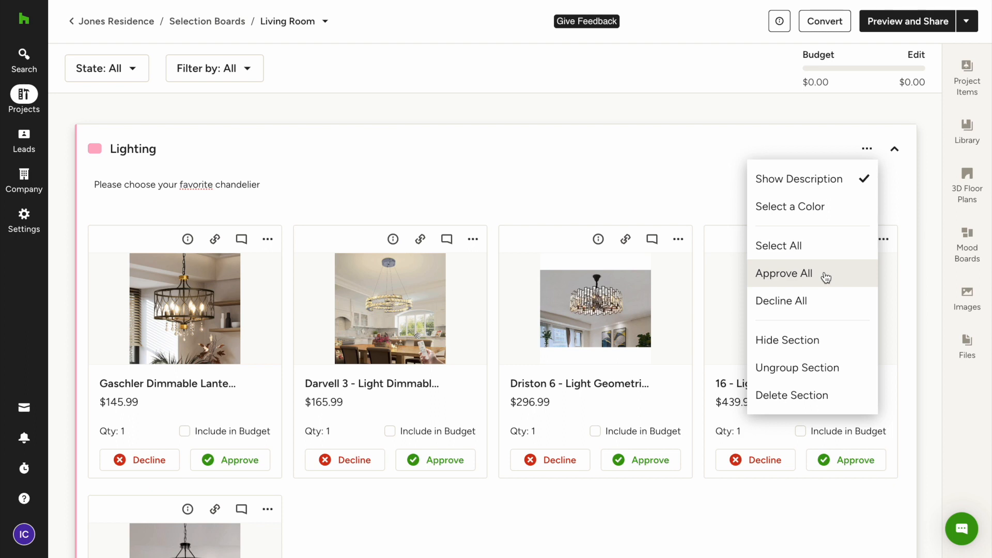
mouse_move(782, 301)
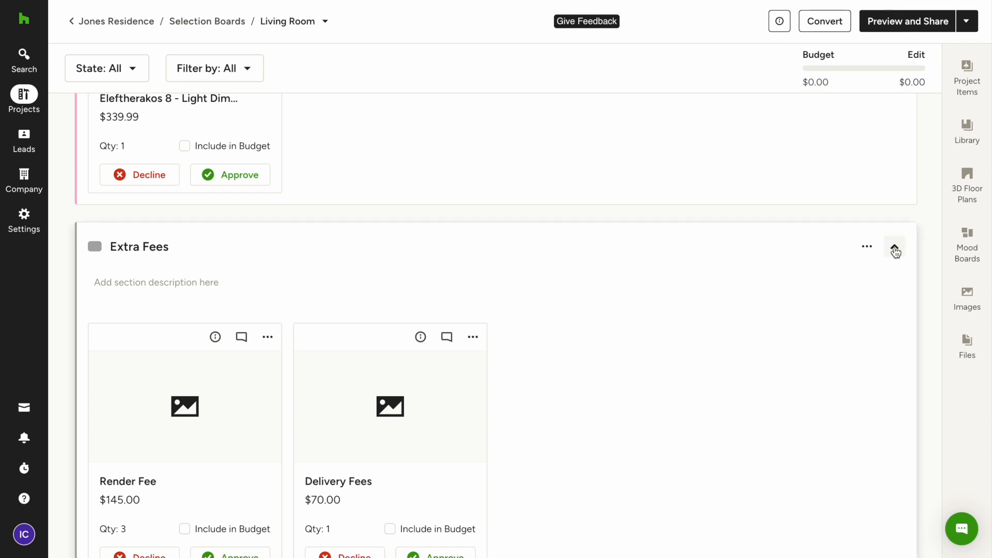
Collapse the Extra Fees section and move it below Floor Finishes.
left_click(895, 247)
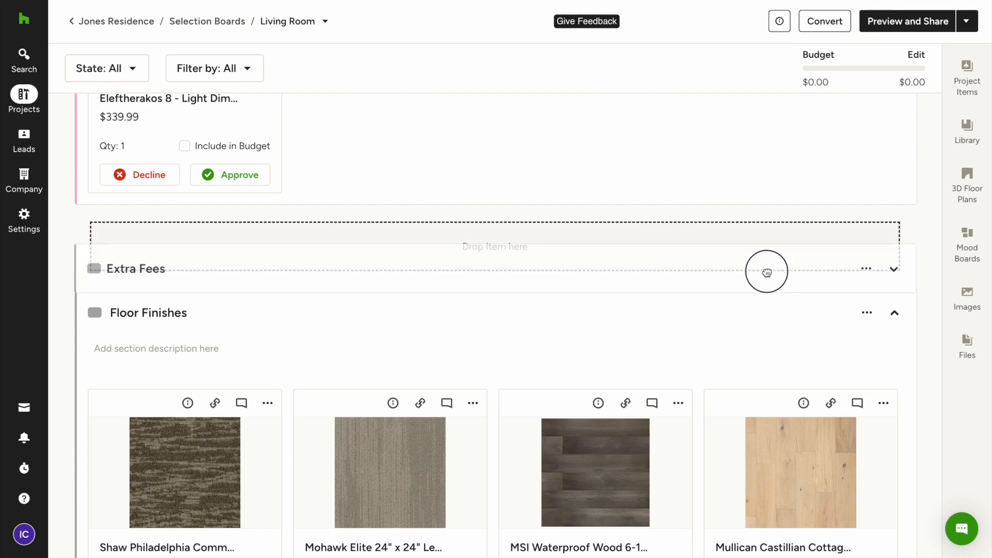
scroll("down", 3)
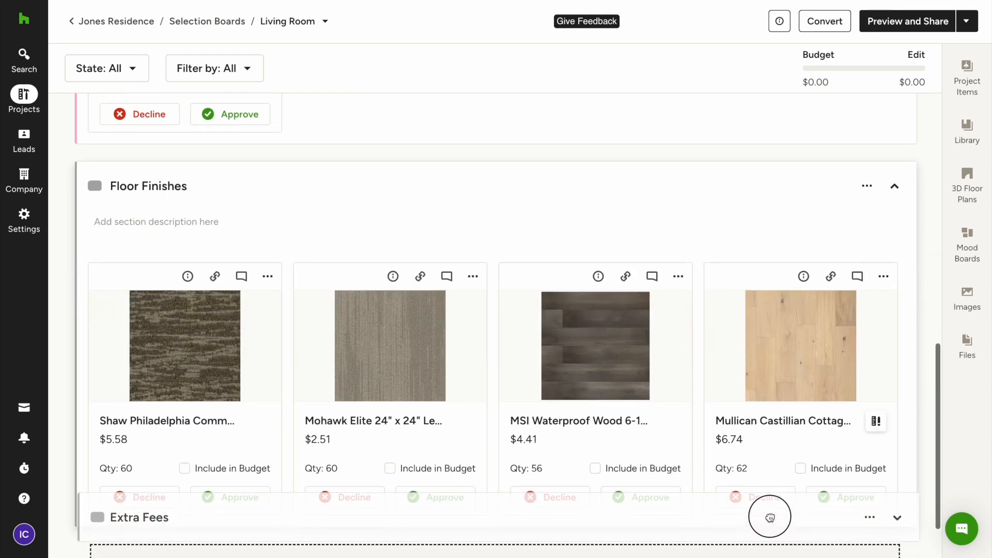
scroll("down", 3)
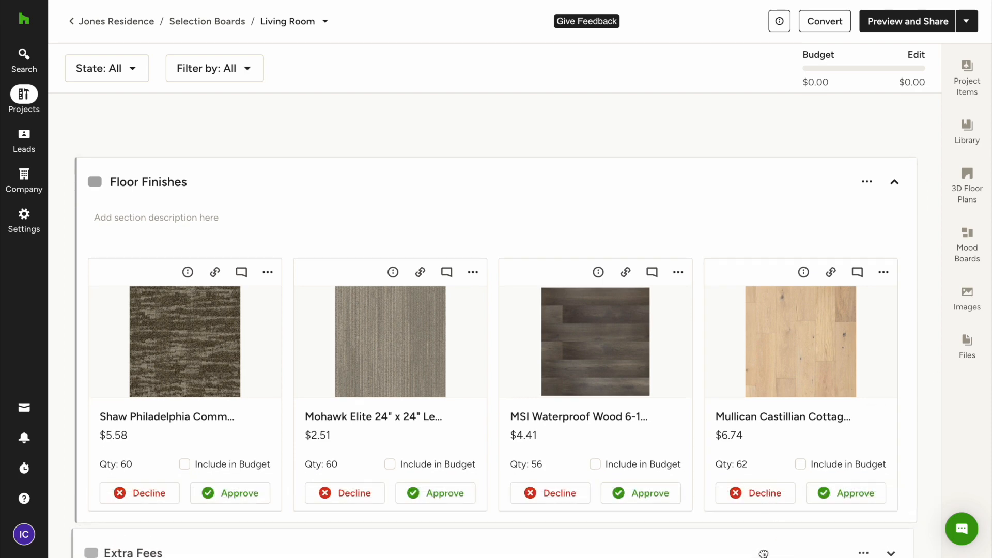
scroll("down", 3)
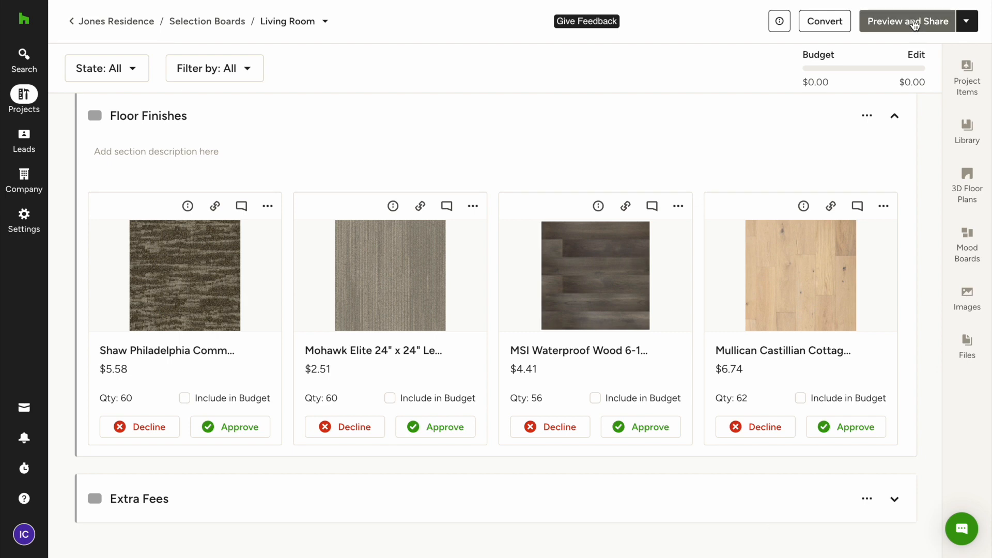
Show the Living Room board in the client Preview and Share view.
left_click(907, 21)
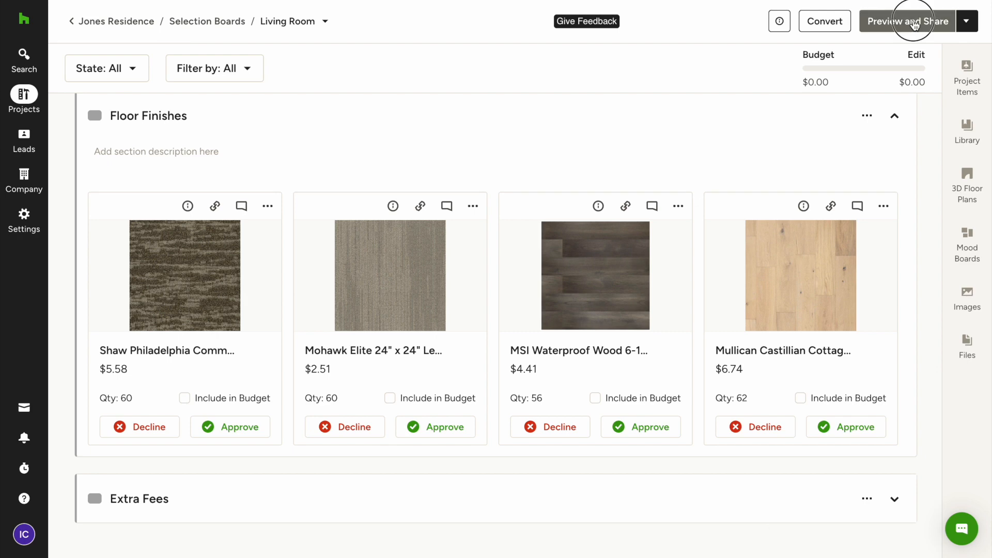
scroll("down", 3)
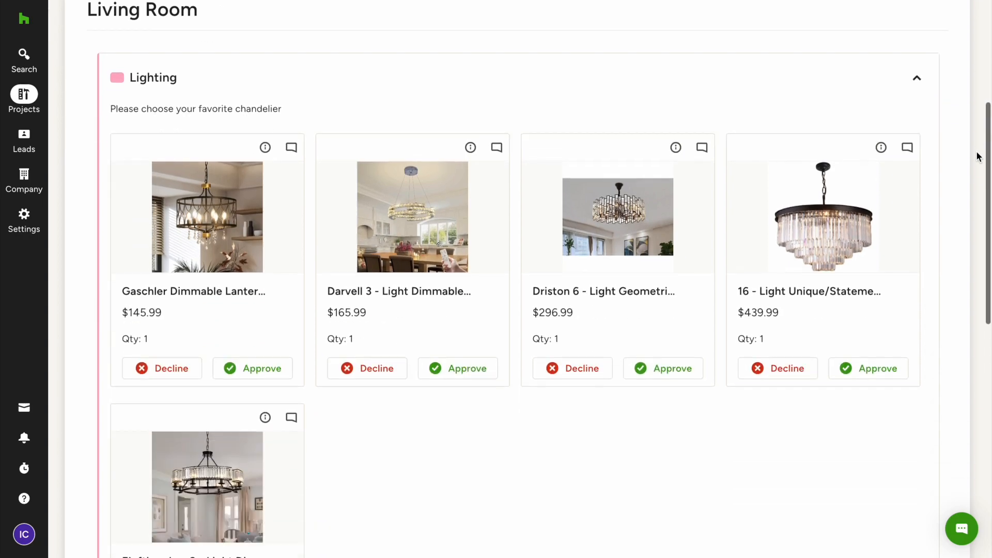